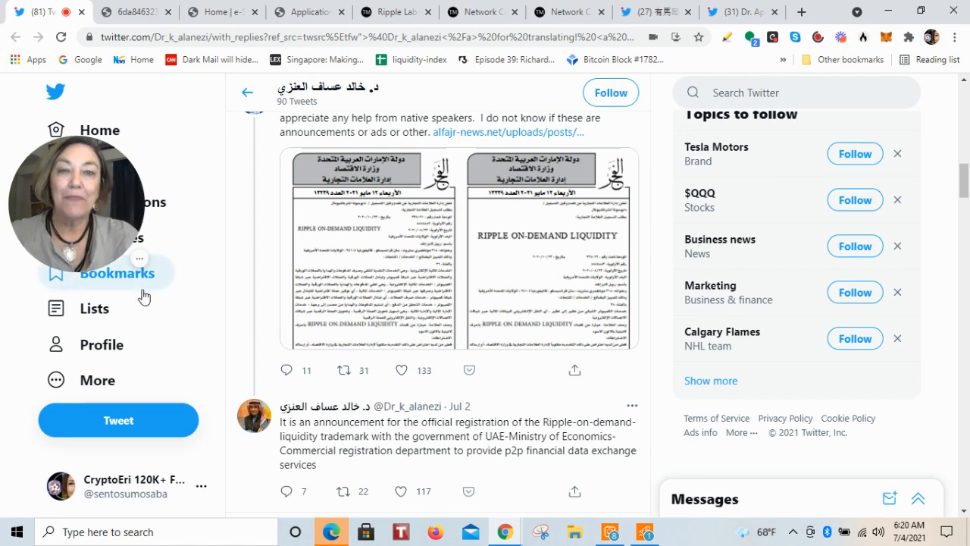
Step: View the Al Fajr PDF's Ripple On-Demand Liquidity trademark notices, then move to the Ministry of Economy page
scroll(up, 3)
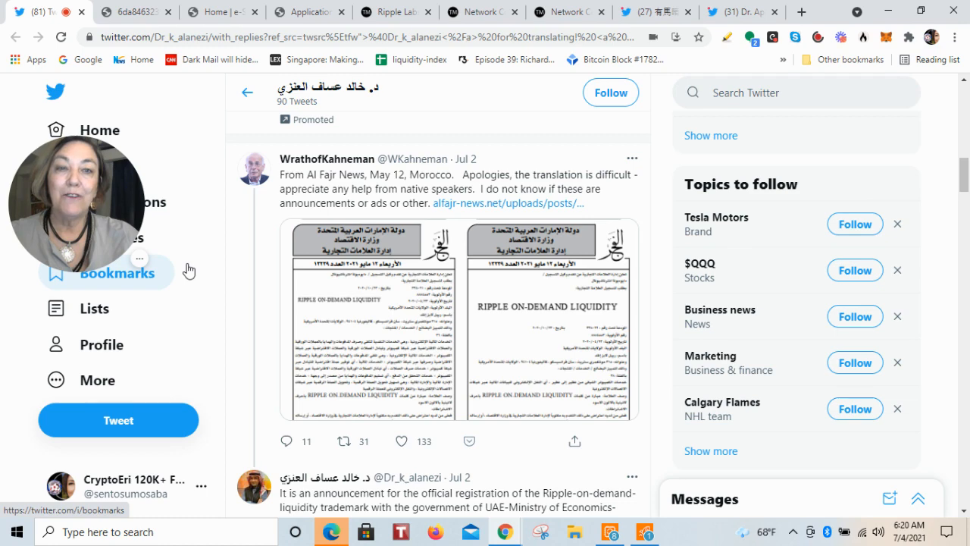
scroll(down, 3)
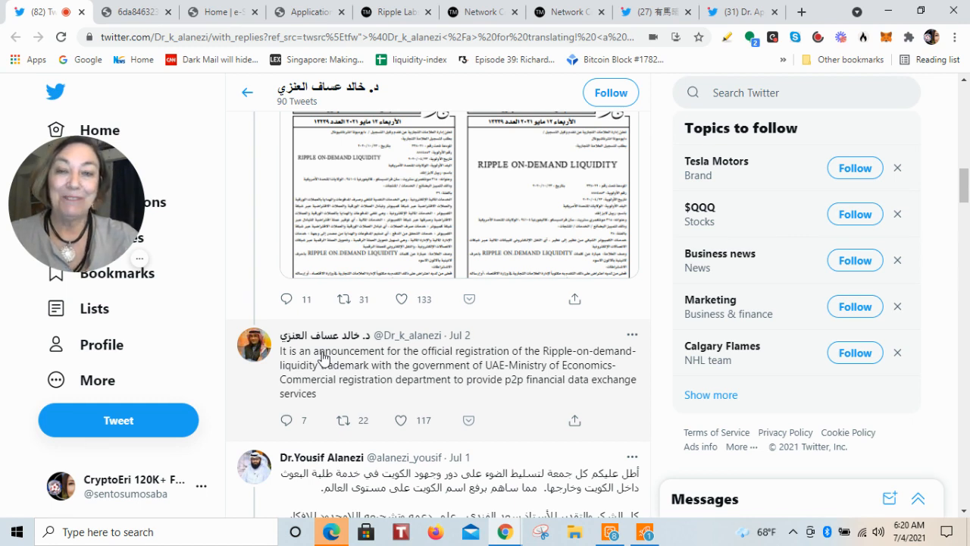
mouse_move(269, 379)
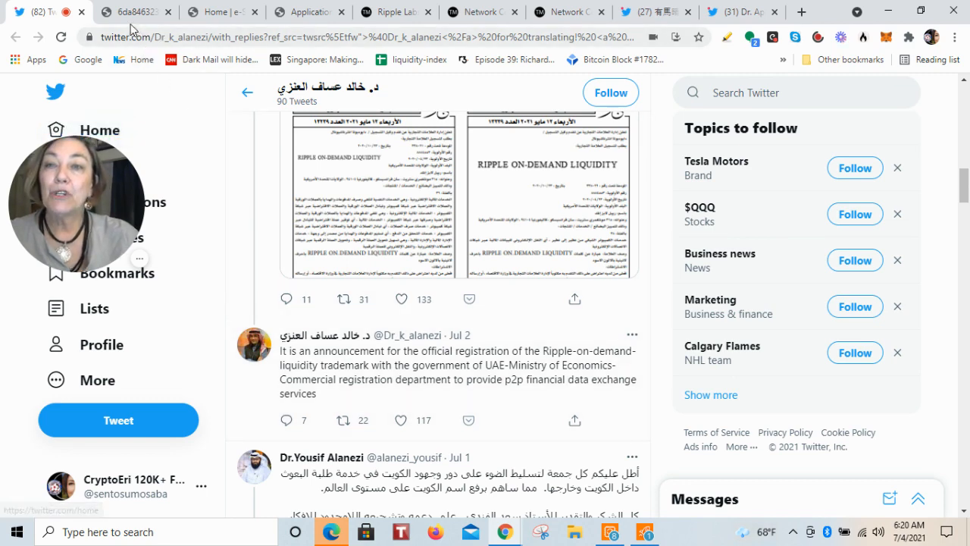
click(129, 13)
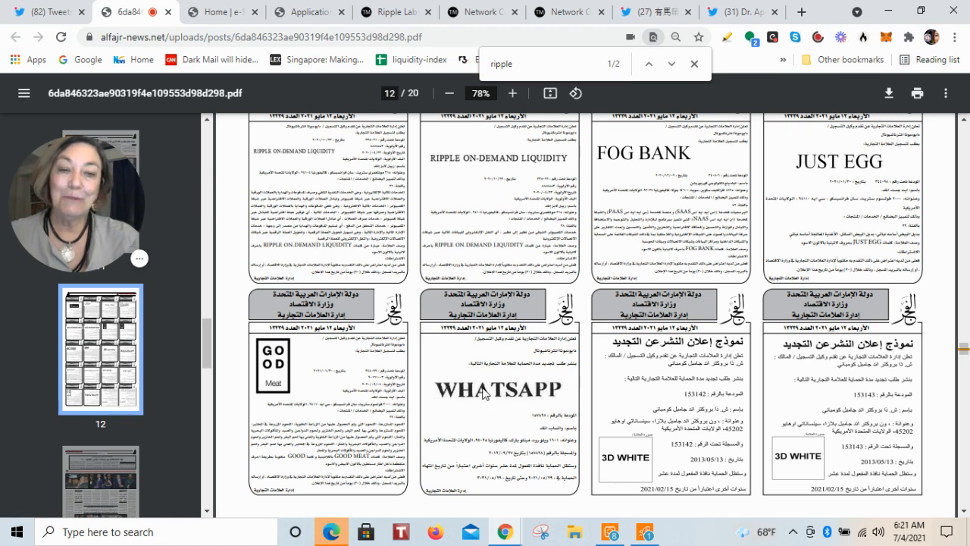
mouse_move(499, 419)
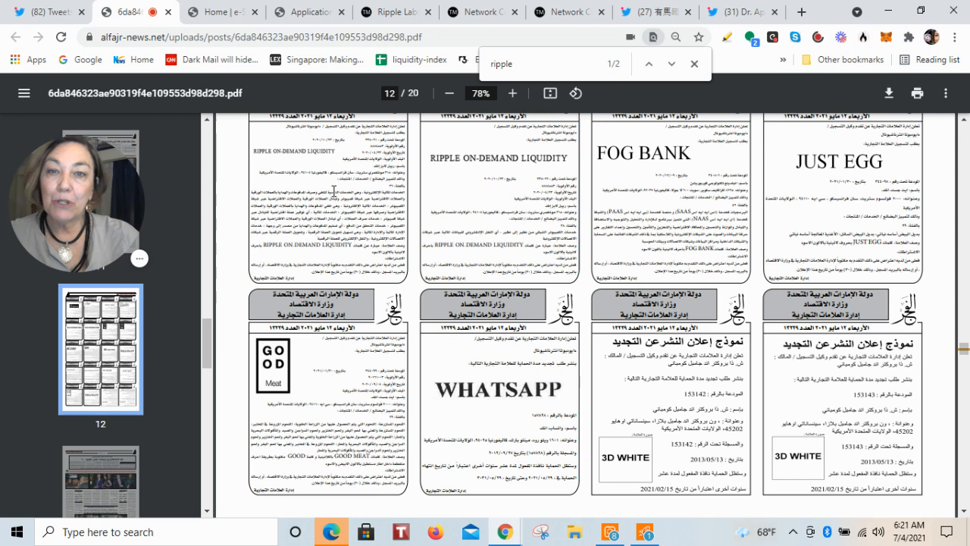
scroll(down, 3)
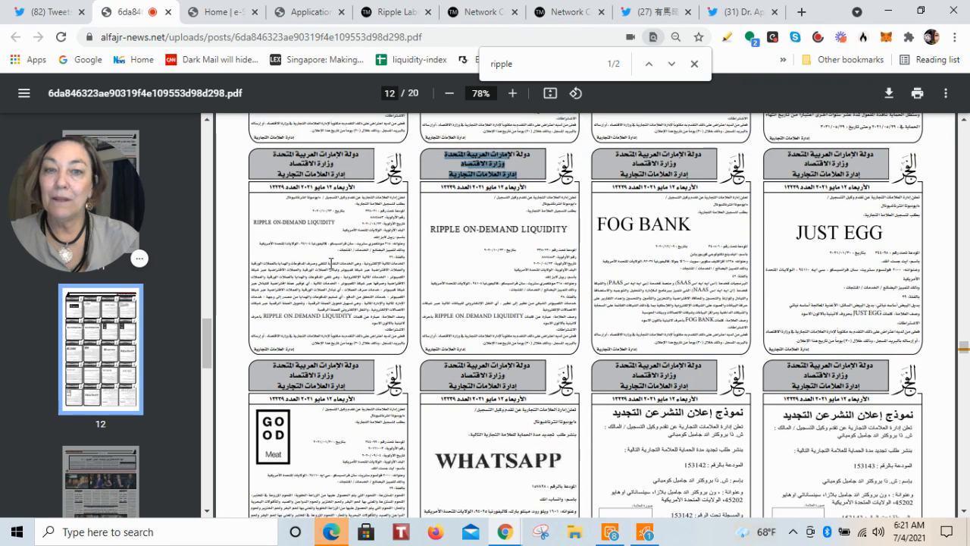
click(220, 12)
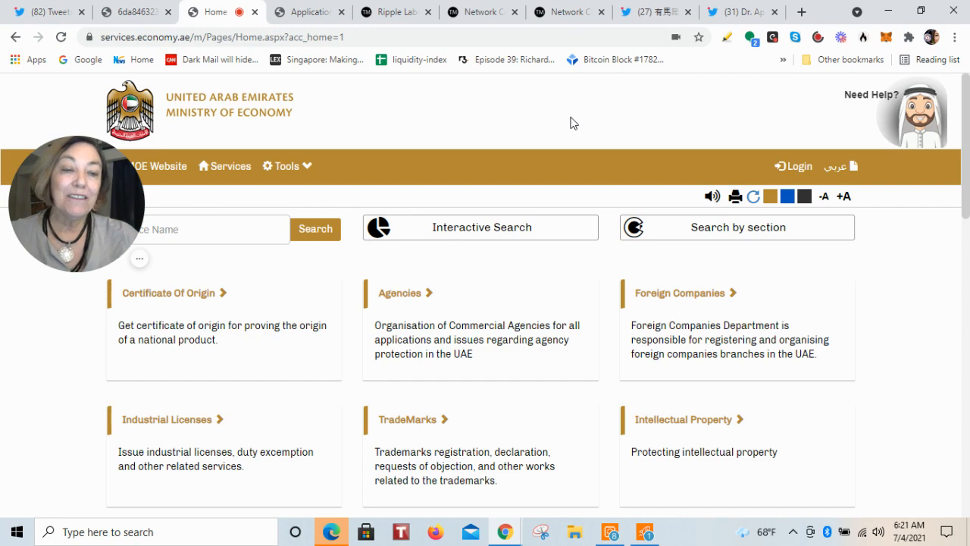
scroll(down, 3)
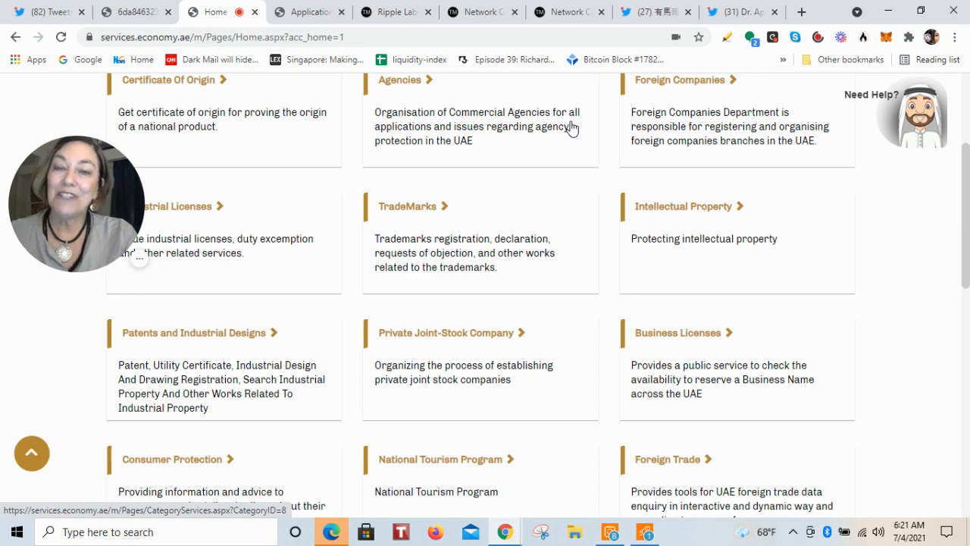
mouse_move(585, 63)
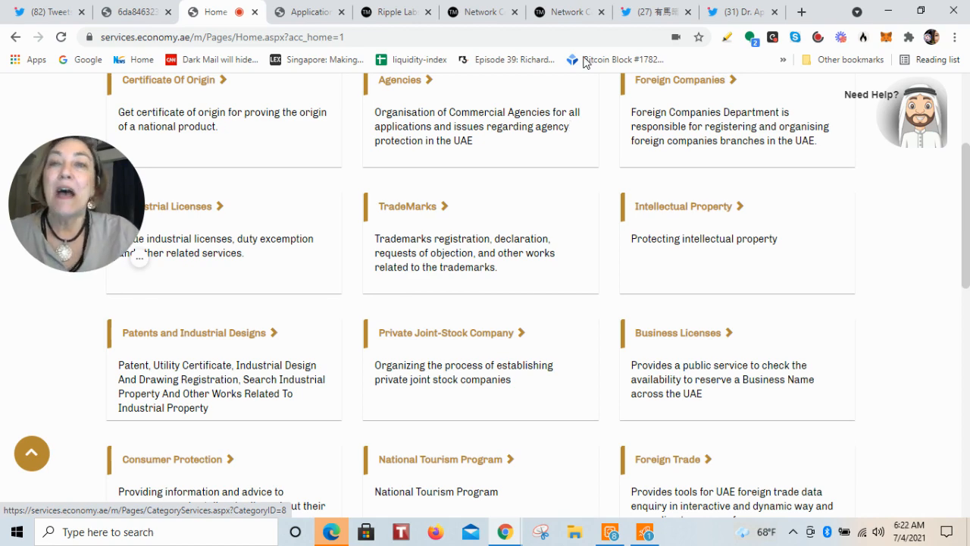
click(407, 206)
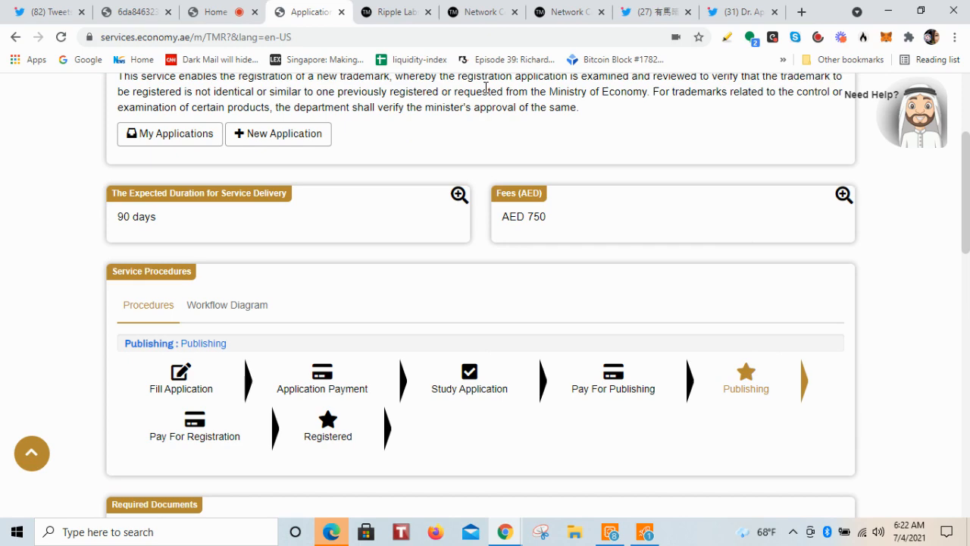
scroll(up, 3)
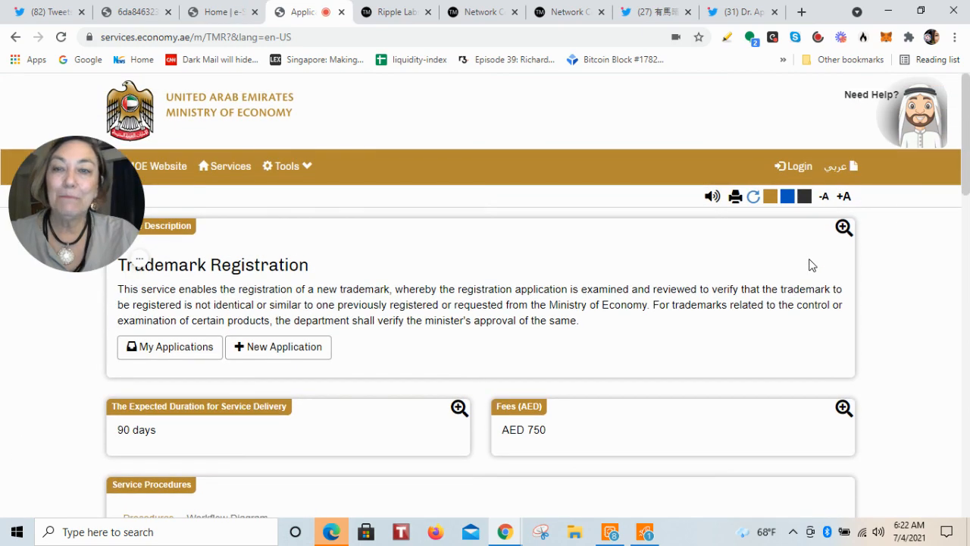
mouse_move(356, 277)
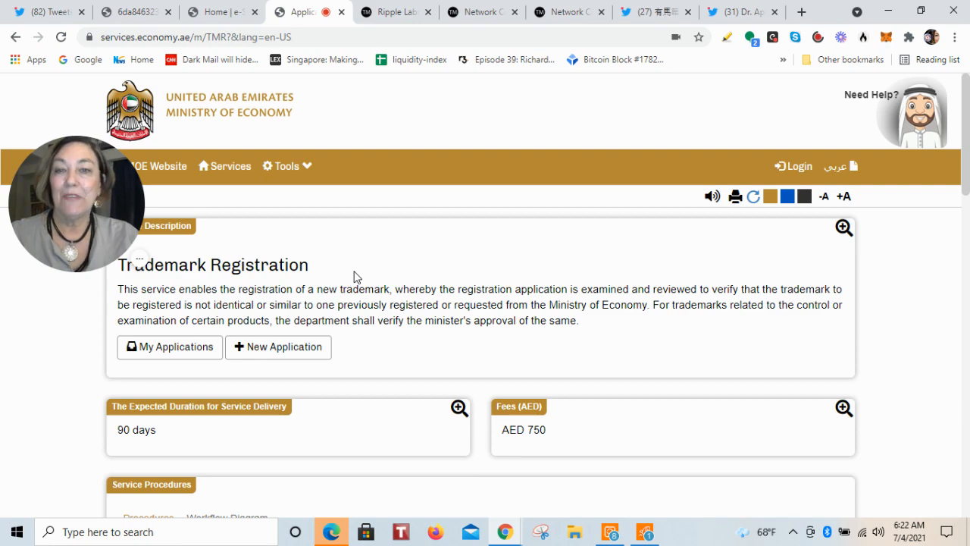
scroll(down, 3)
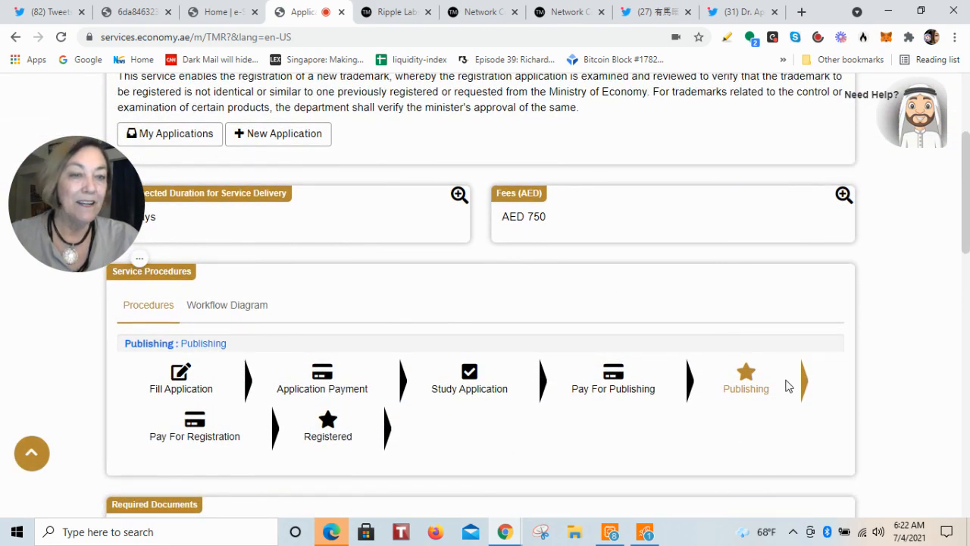
mouse_move(746, 400)
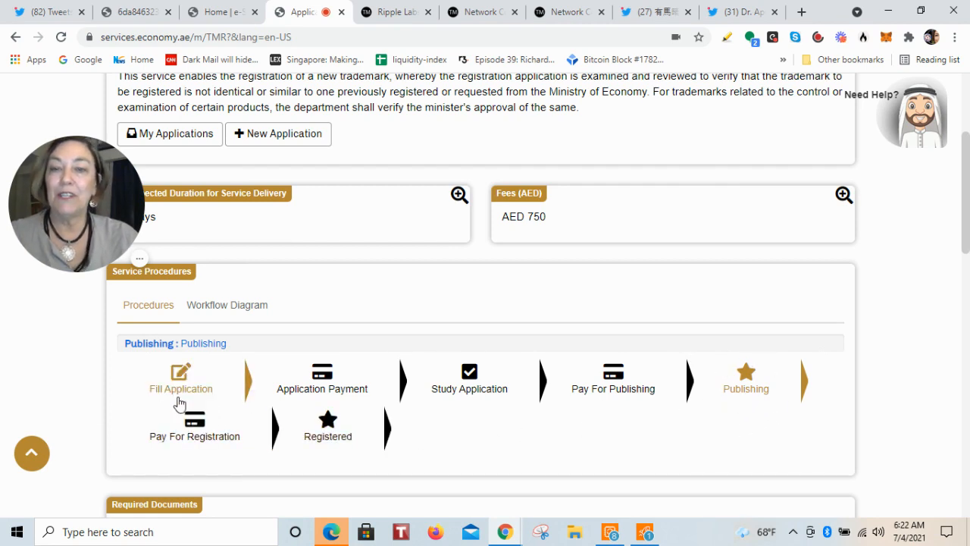
mouse_move(322, 371)
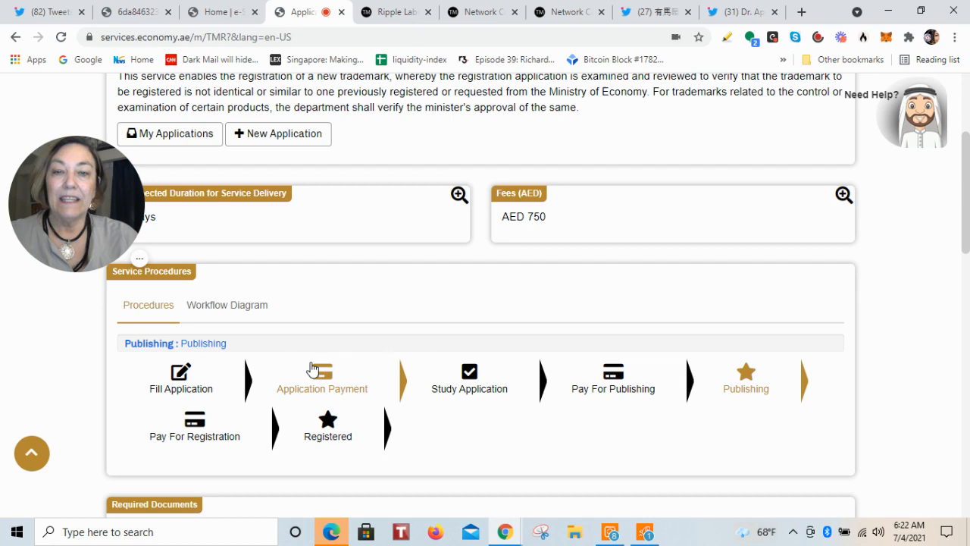
mouse_move(458, 357)
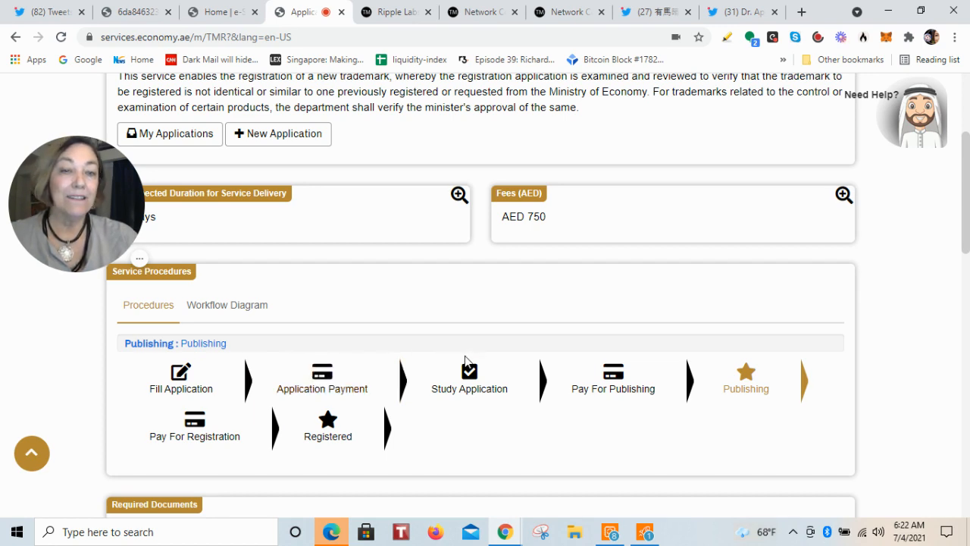
mouse_move(575, 372)
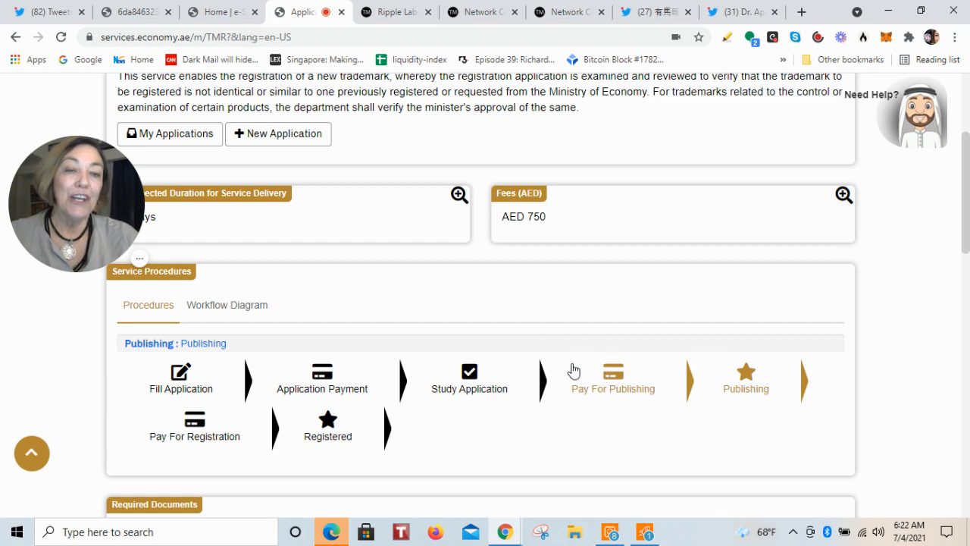
mouse_move(758, 403)
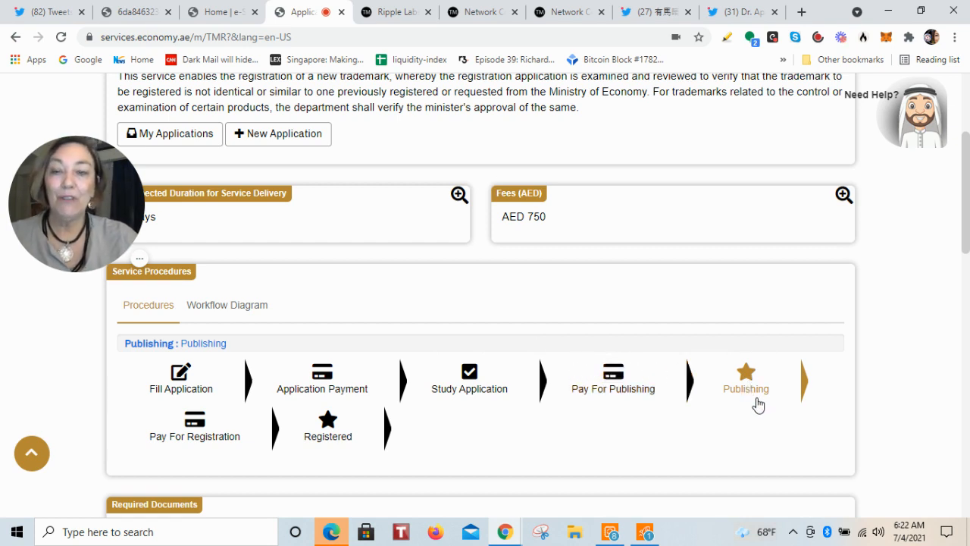
mouse_move(310, 423)
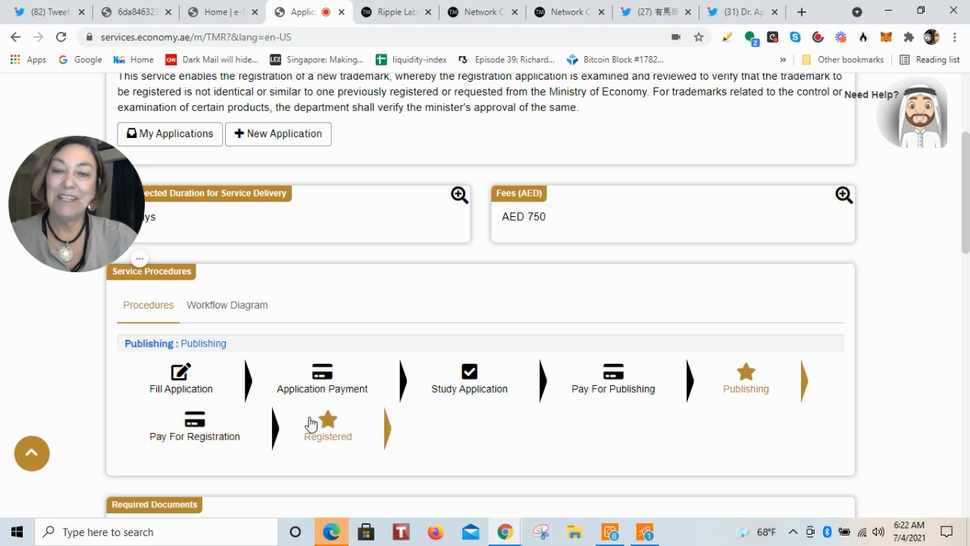
mouse_move(442, 435)
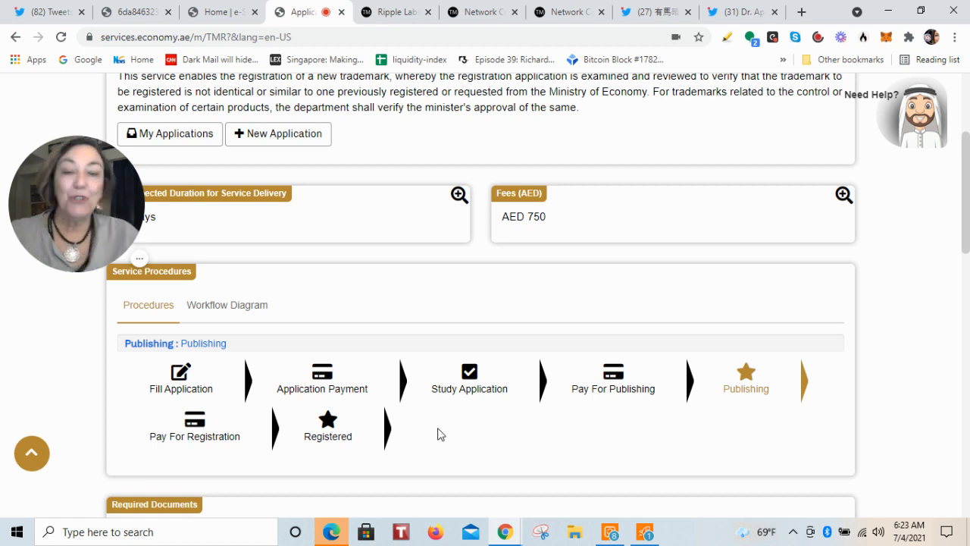
mouse_move(417, 30)
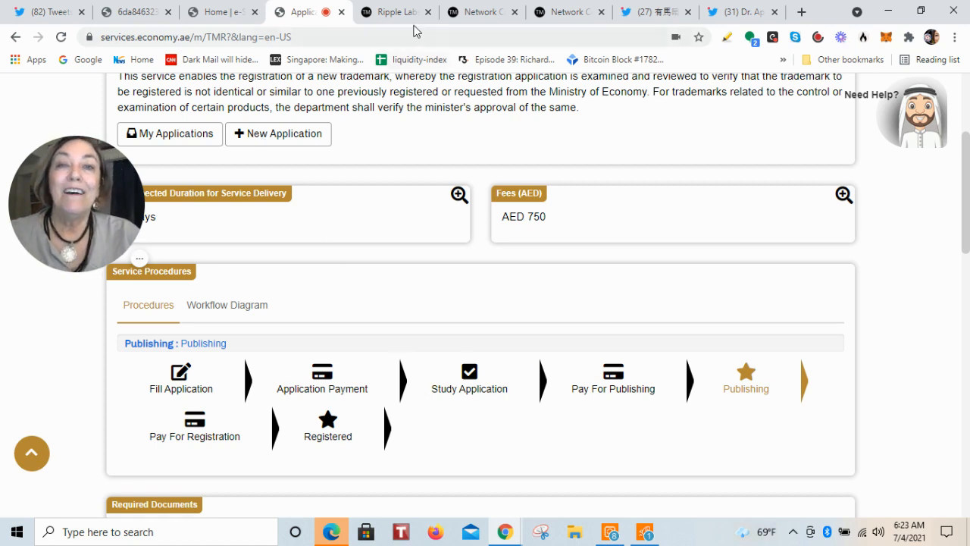
Step: Browse down the Ripple Labs trademark listing on USPTO.report through its older marks
click(394, 11)
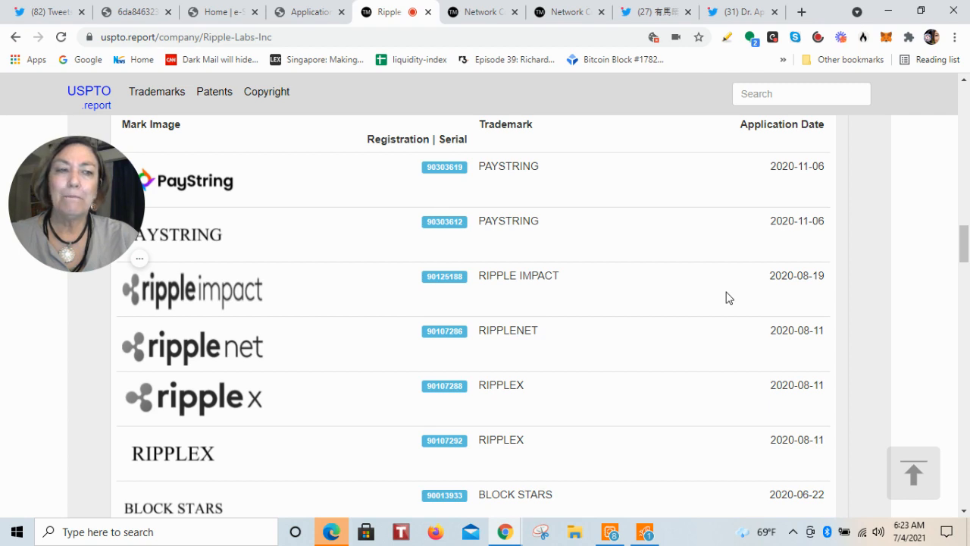
scroll(down, 3)
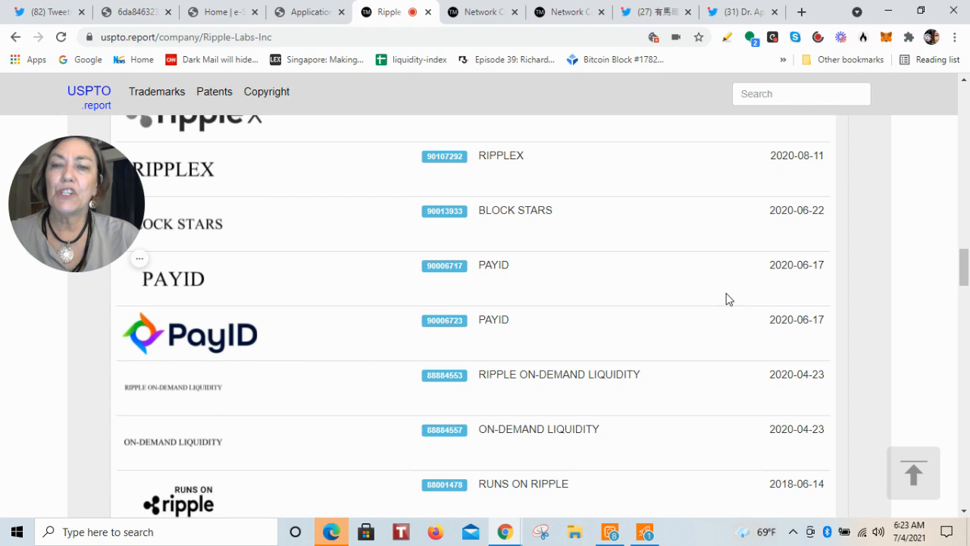
scroll(down, 3)
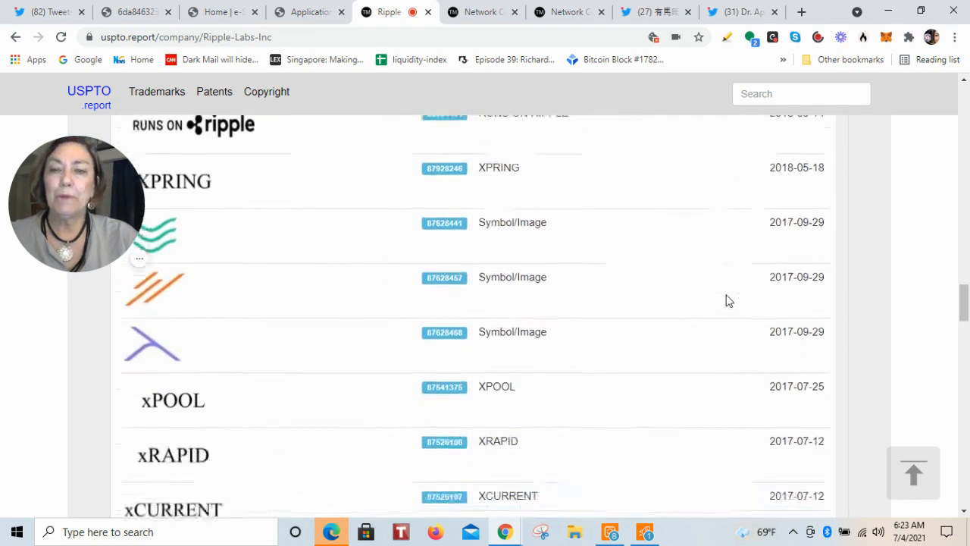
scroll(down, 3)
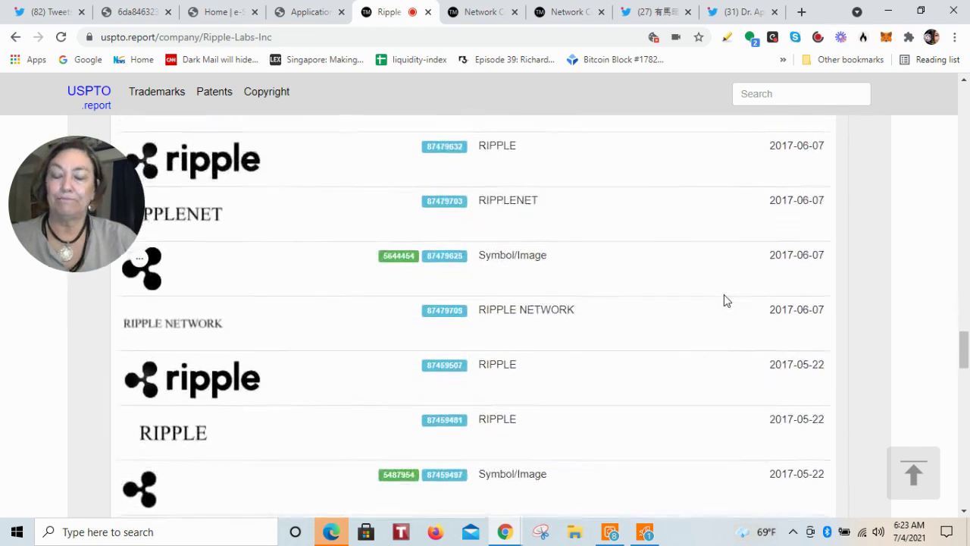
scroll(down, 3)
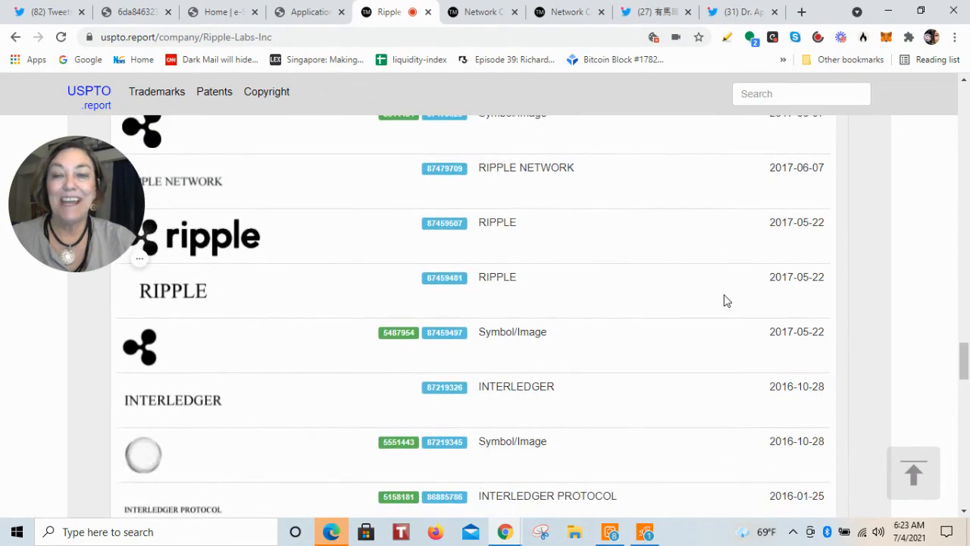
scroll(up, 3)
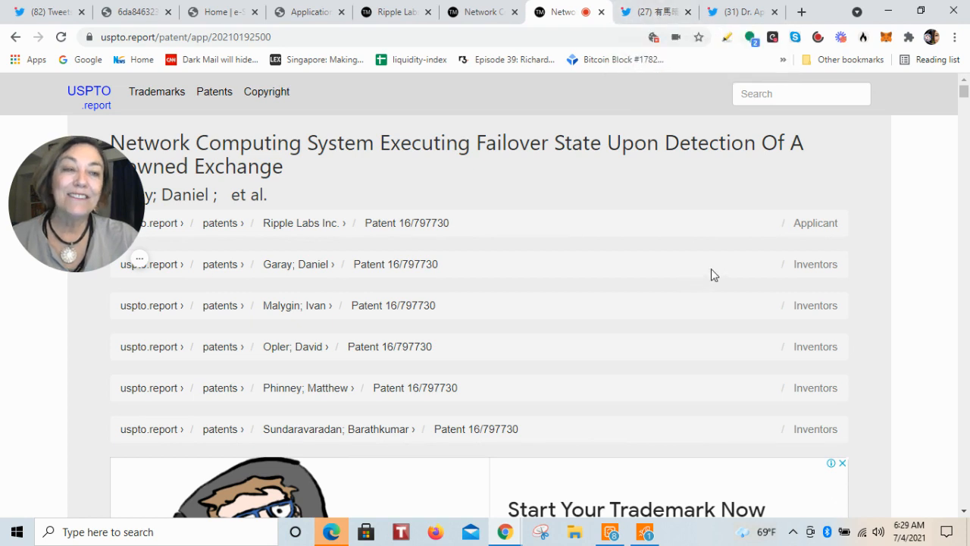
mouse_move(942, 217)
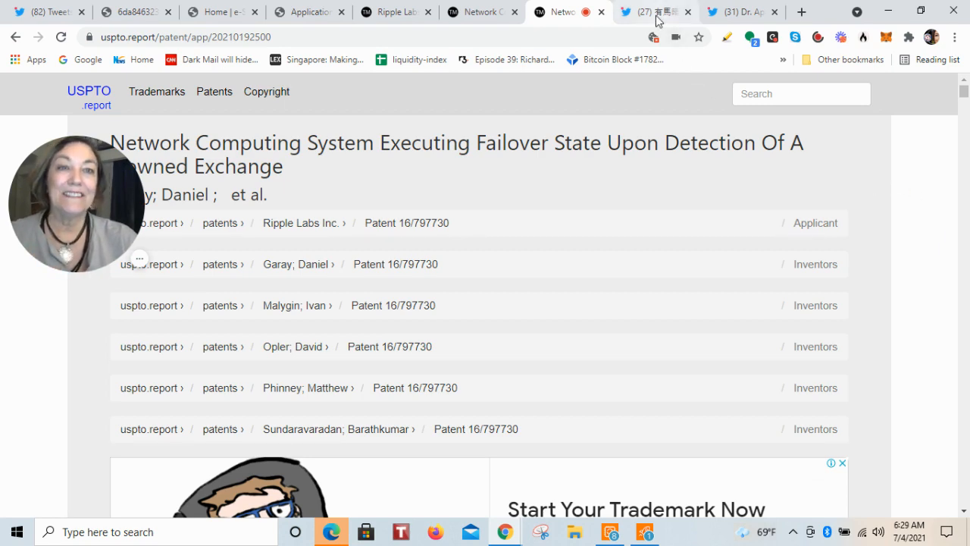
Step: Switch to the tweet with the Japanese TV studio photo on the flat 10万円 payment
click(652, 12)
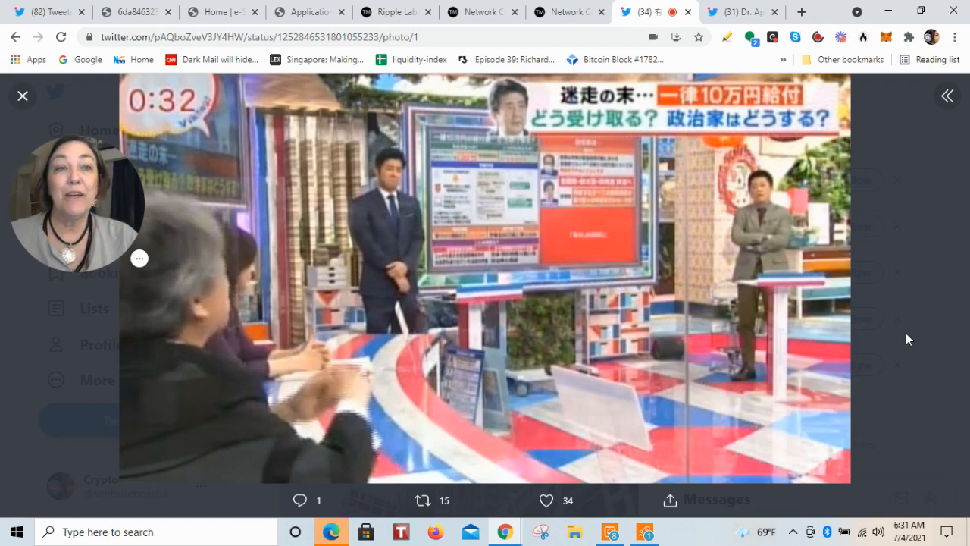
Step: Switch to the tweet showing the red 'Self-Sucking Corner' store banner
click(742, 11)
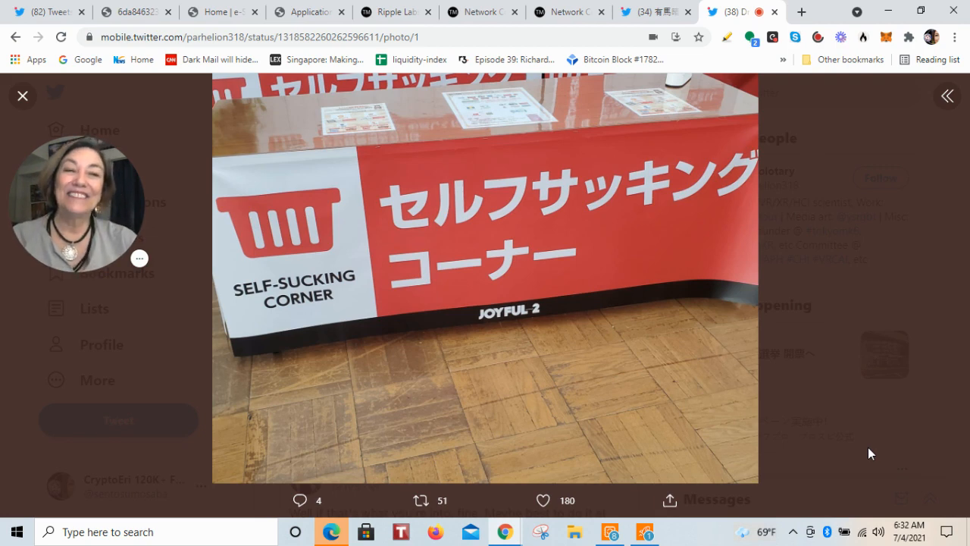
mouse_move(883, 348)
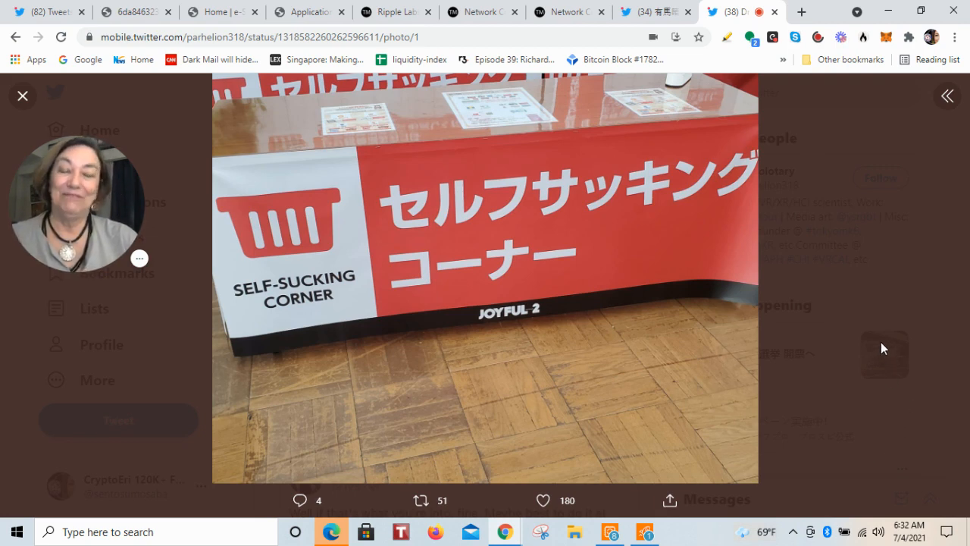